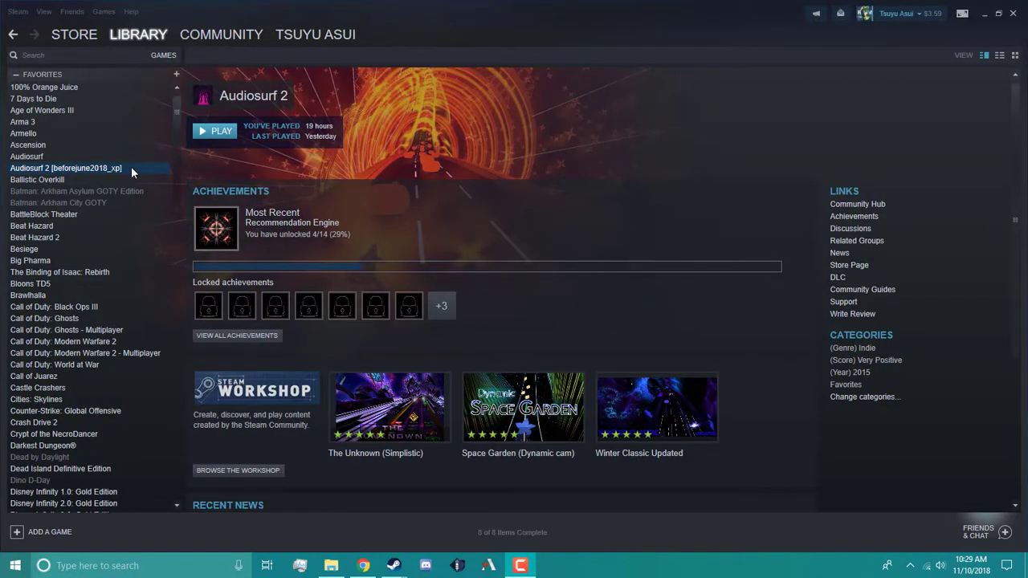
Opt Audiosurf 2 into the beforejune2018_xp beta branch via its properties
right_click(65, 169)
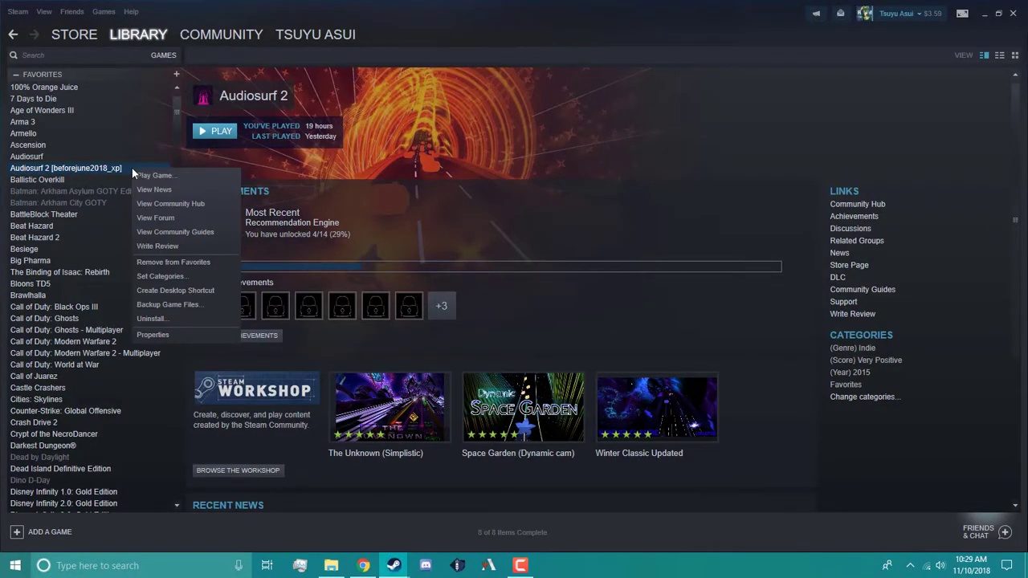
mouse_move(154, 337)
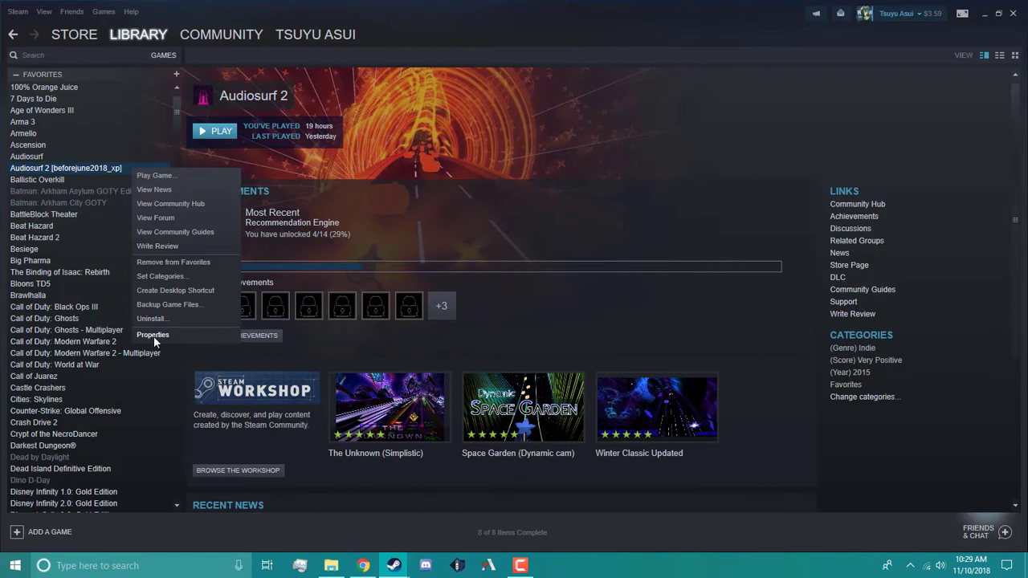
click(152, 336)
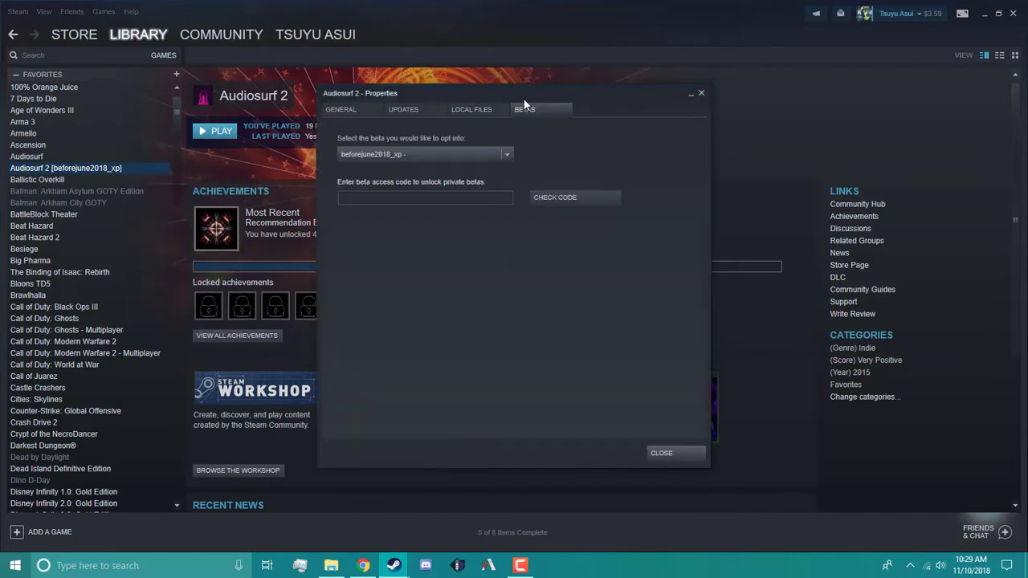
mouse_move(433, 164)
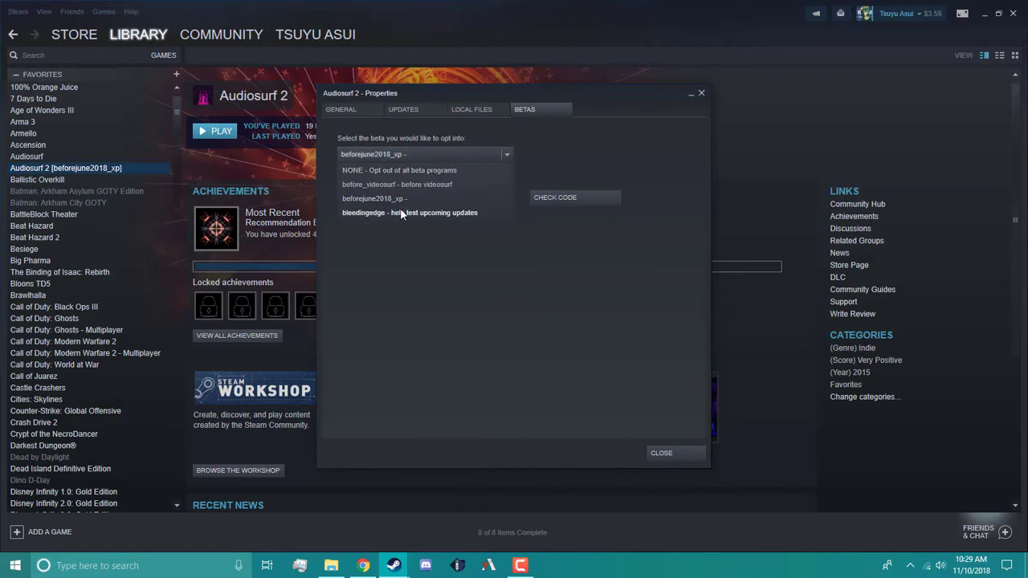
mouse_move(393, 199)
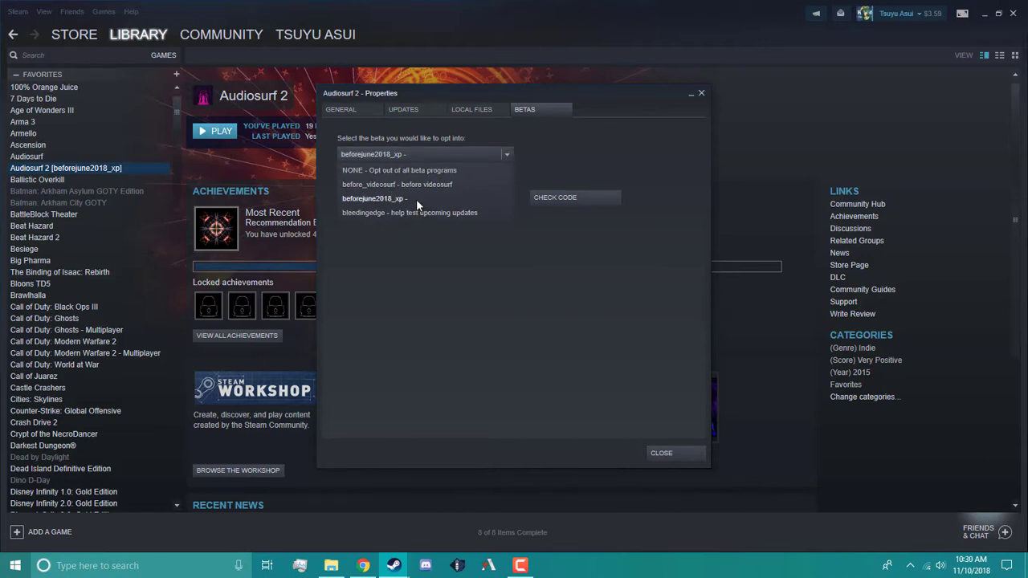
click(373, 199)
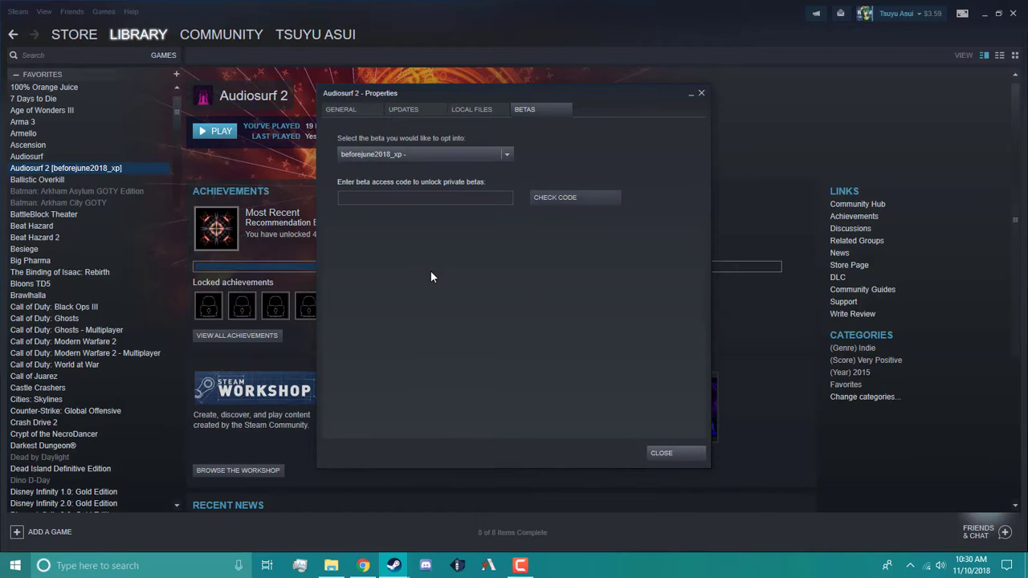
mouse_move(486, 148)
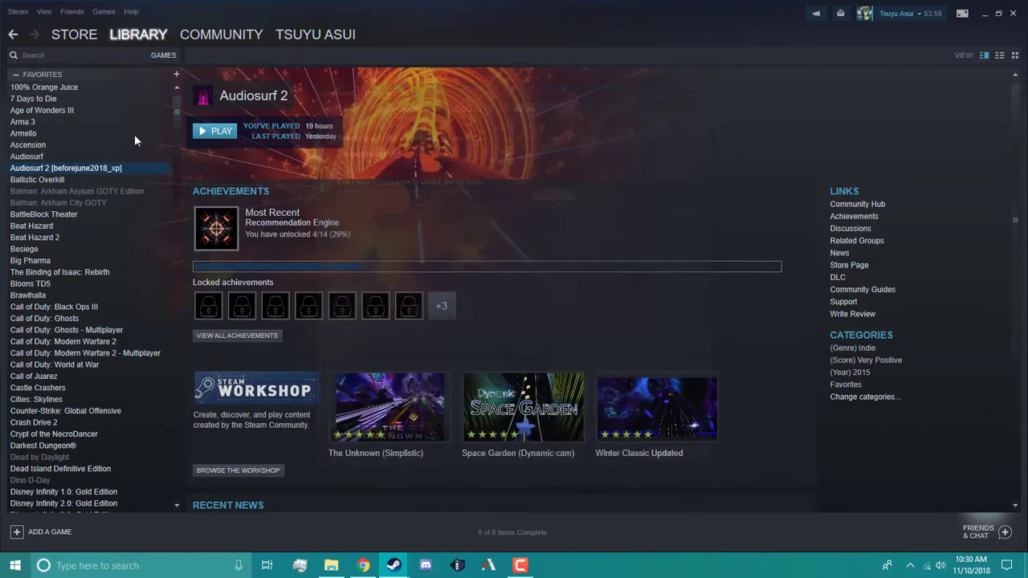
mouse_move(180, 202)
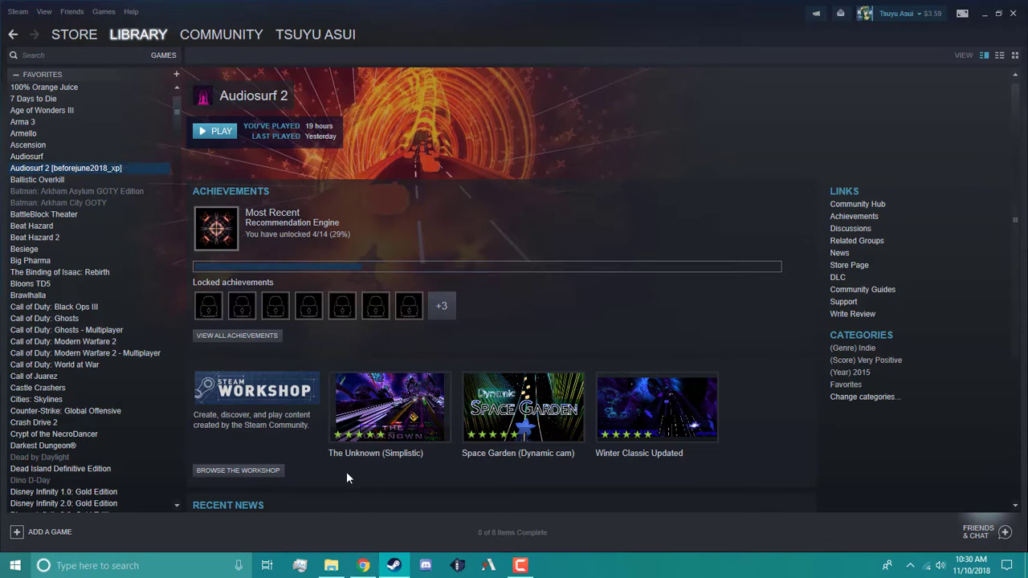
mouse_move(357, 540)
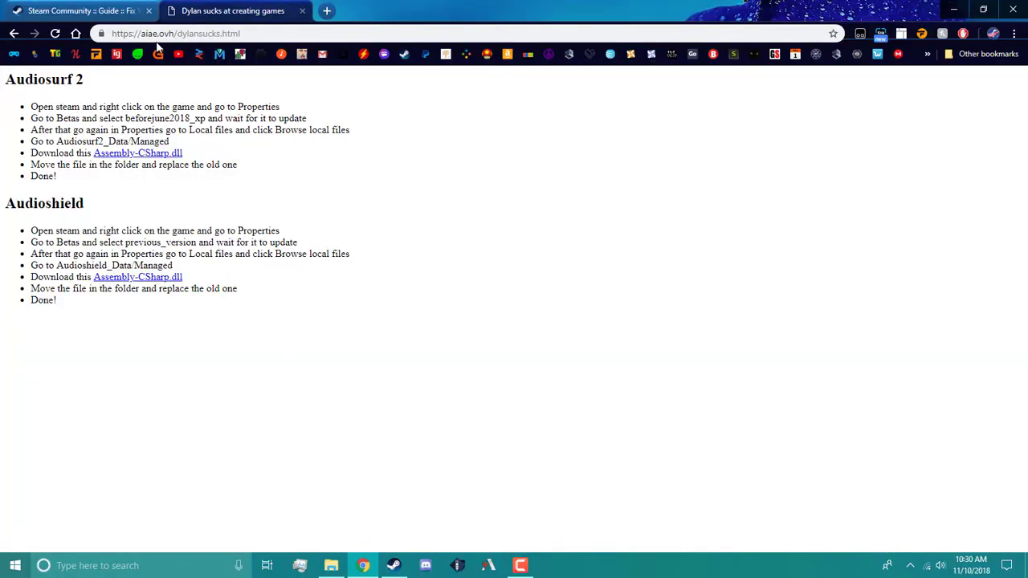
mouse_move(152, 148)
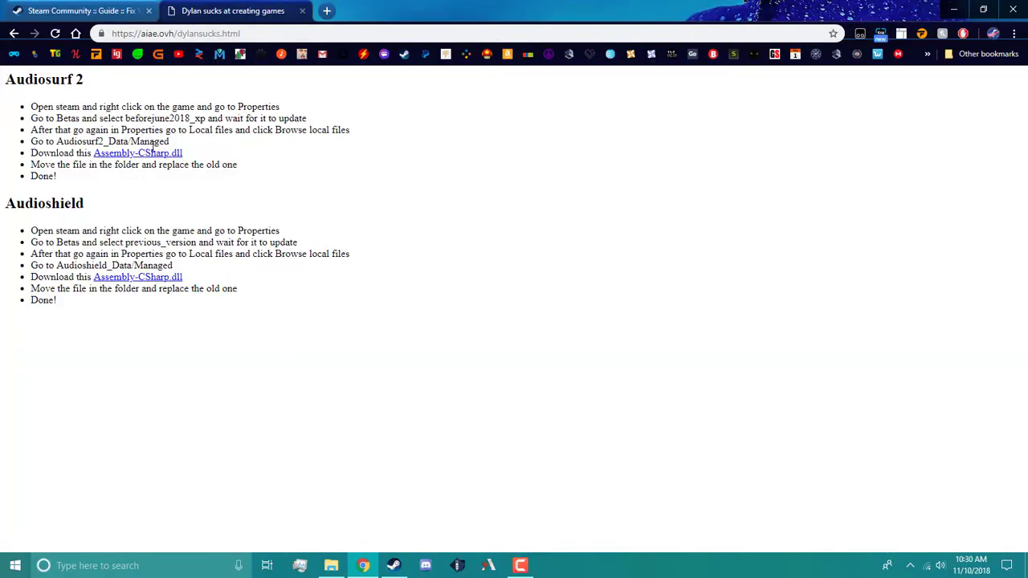
mouse_move(138, 152)
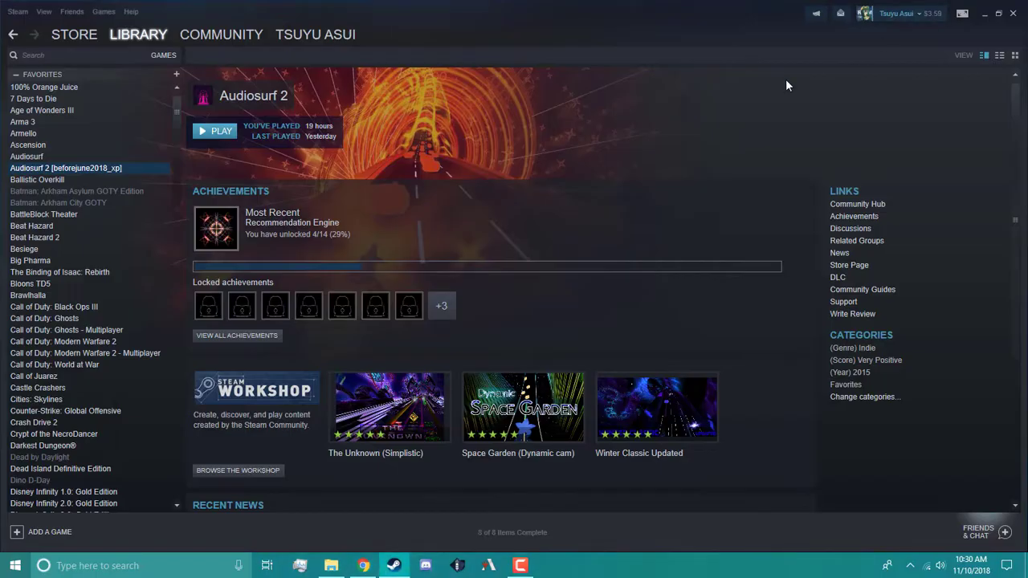
Browse Audiosurf 2's local install folder from the Local Files settings
right_click(66, 168)
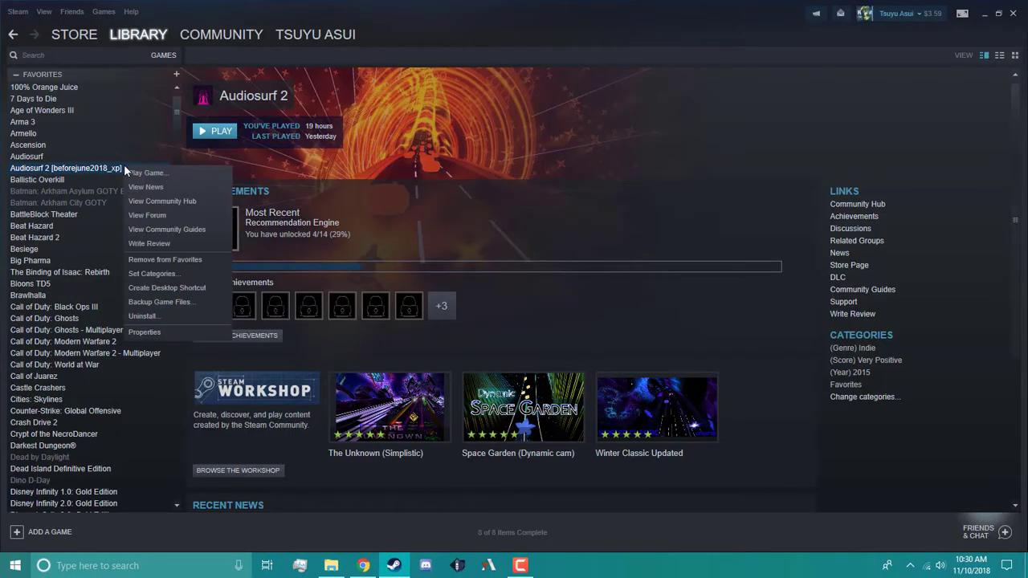
click(145, 331)
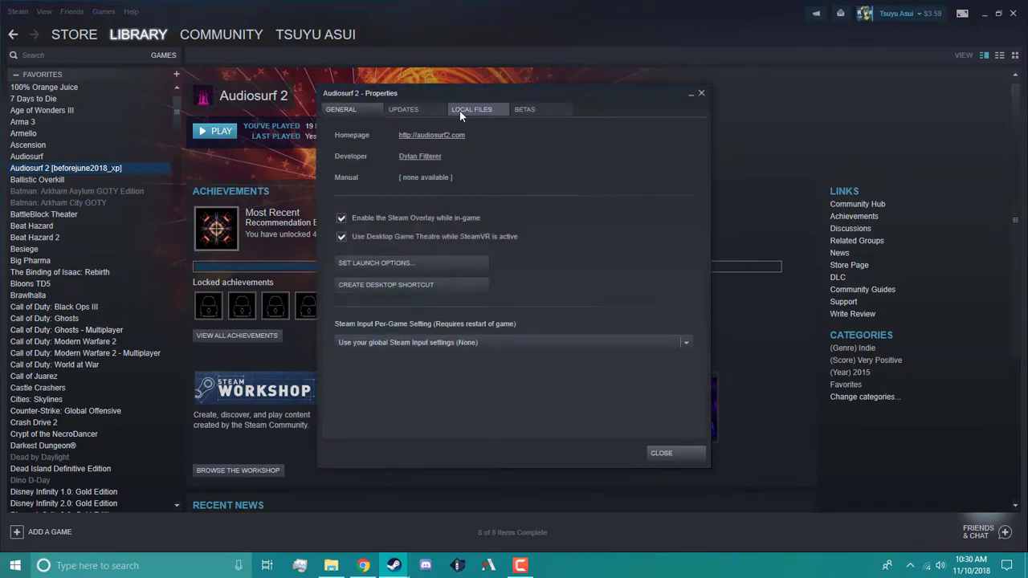
click(471, 109)
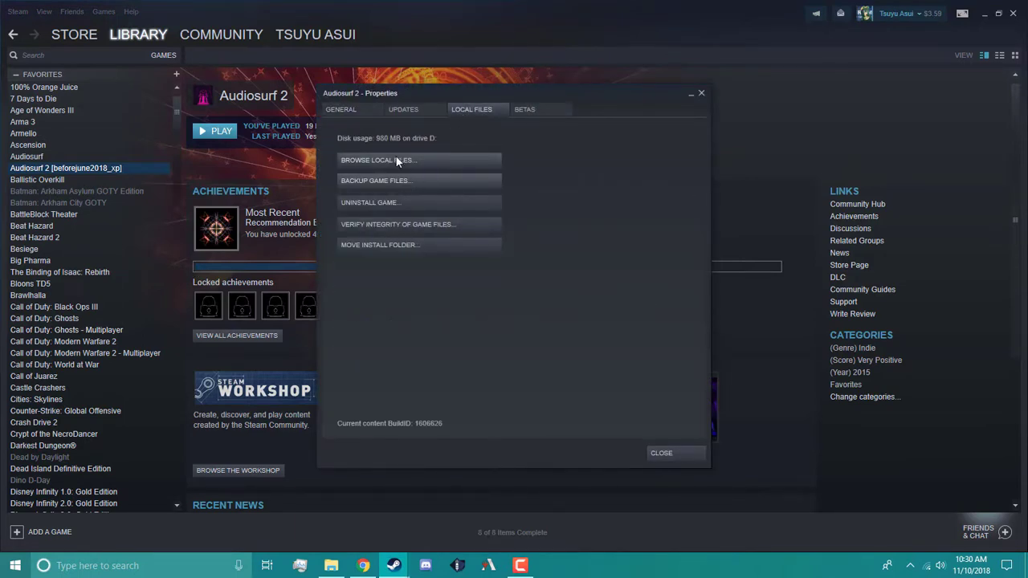
click(377, 161)
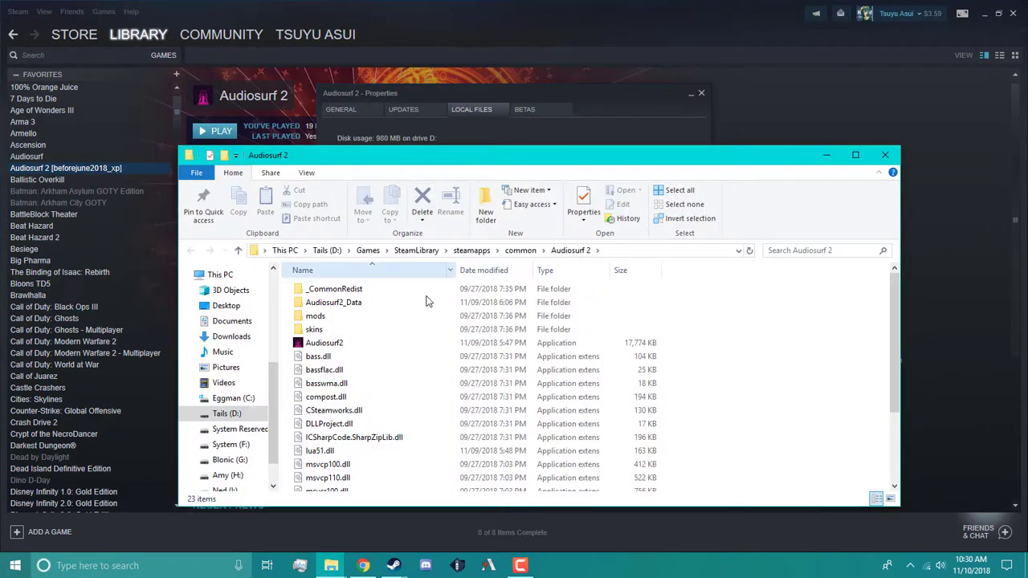
Go into Audiosurf2_Data > Managed, then close the folder window
double_click(334, 302)
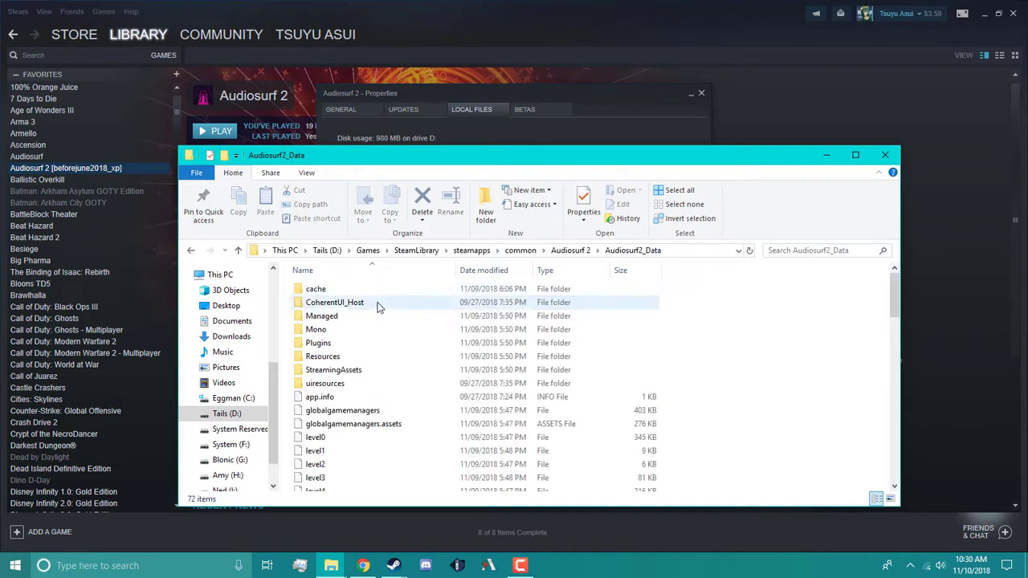
double_click(321, 315)
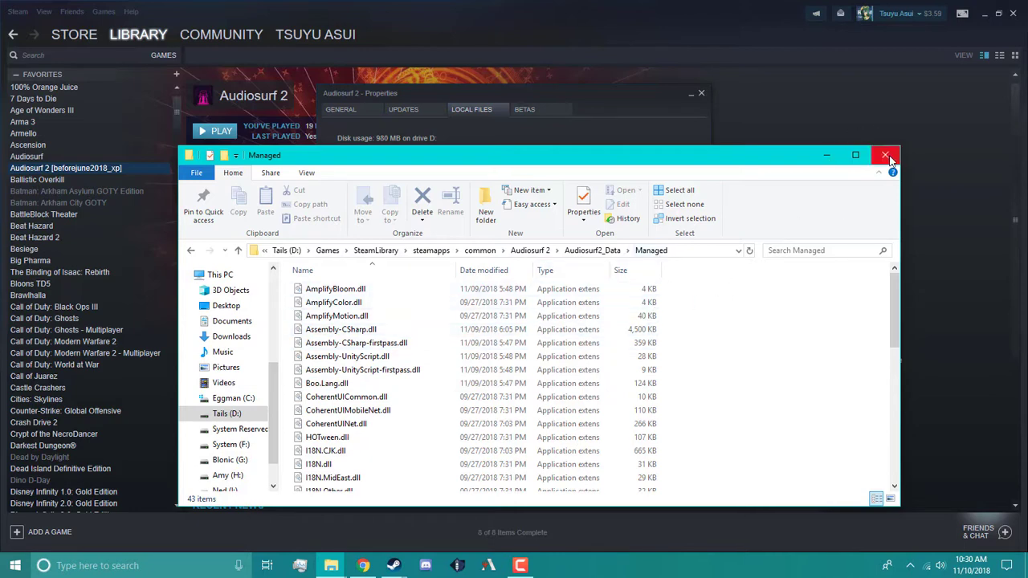
click(887, 154)
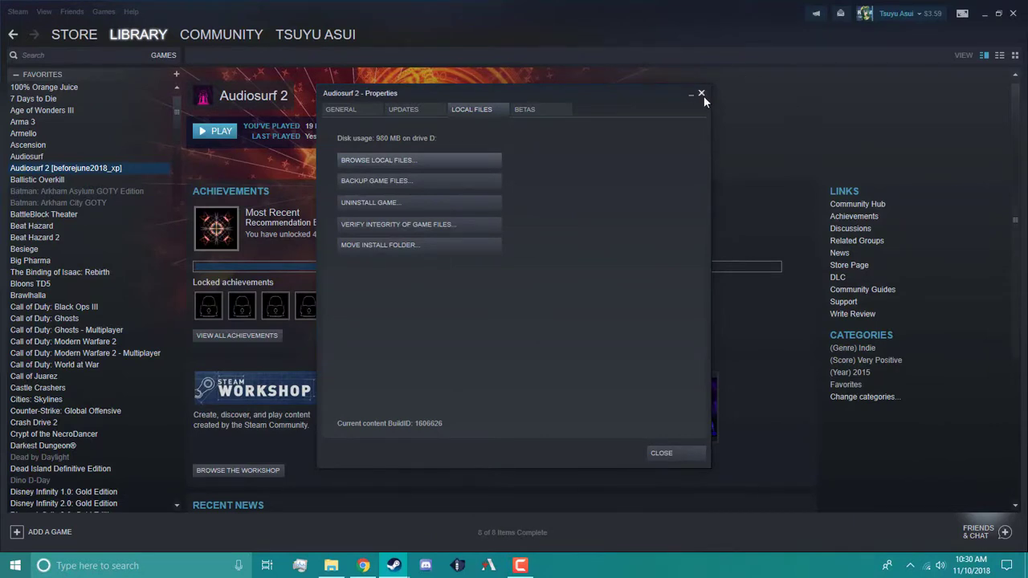
Dismiss the properties dialog and launch Audiosurf 2 from Steam
click(701, 93)
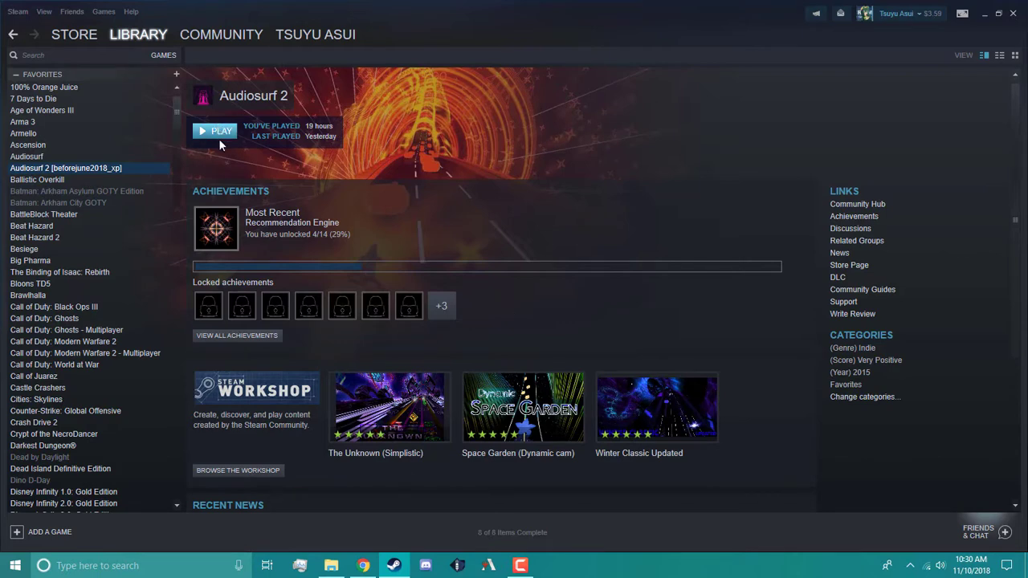
click(215, 130)
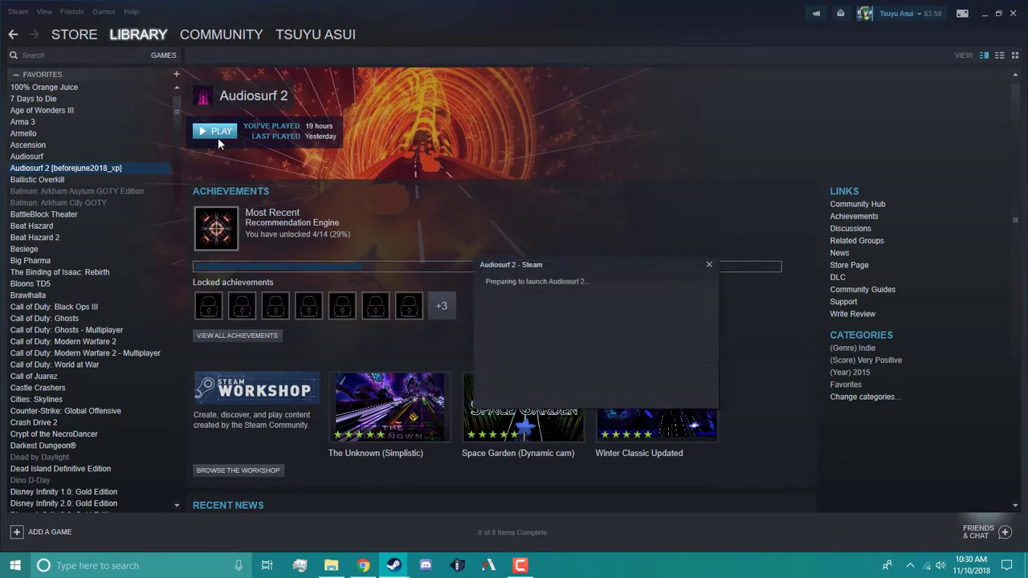
click(216, 130)
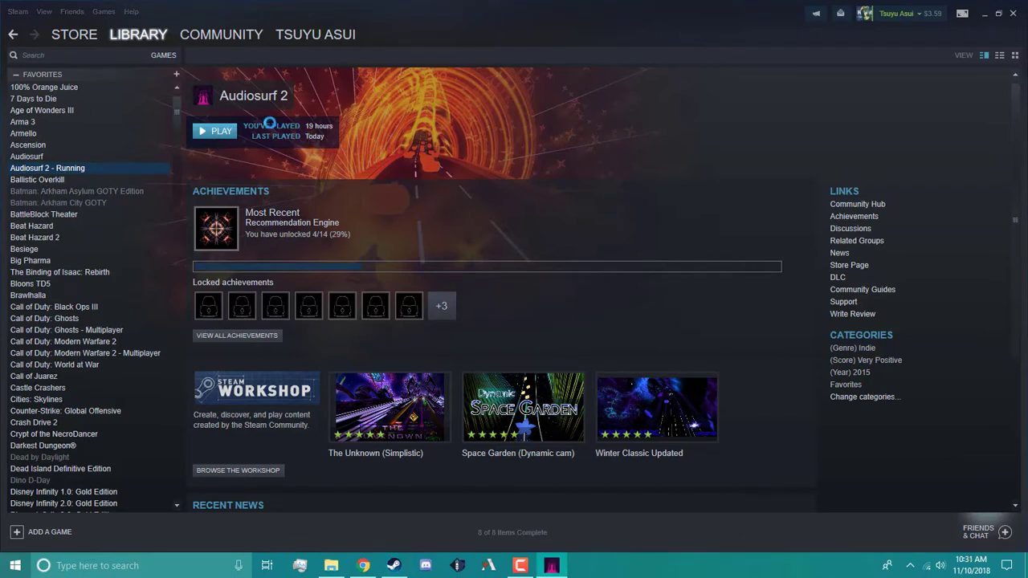
click(215, 132)
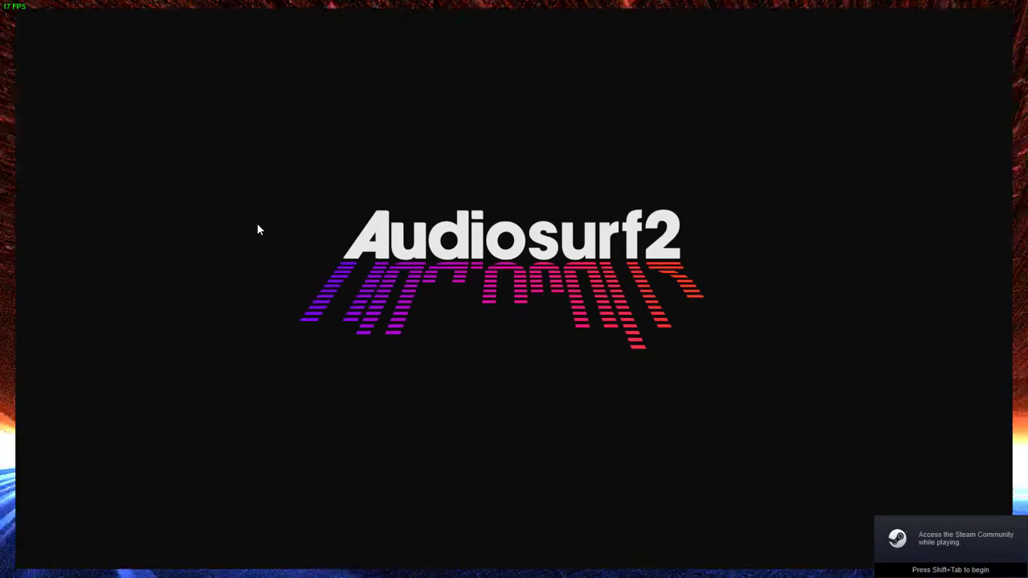
mouse_move(363, 170)
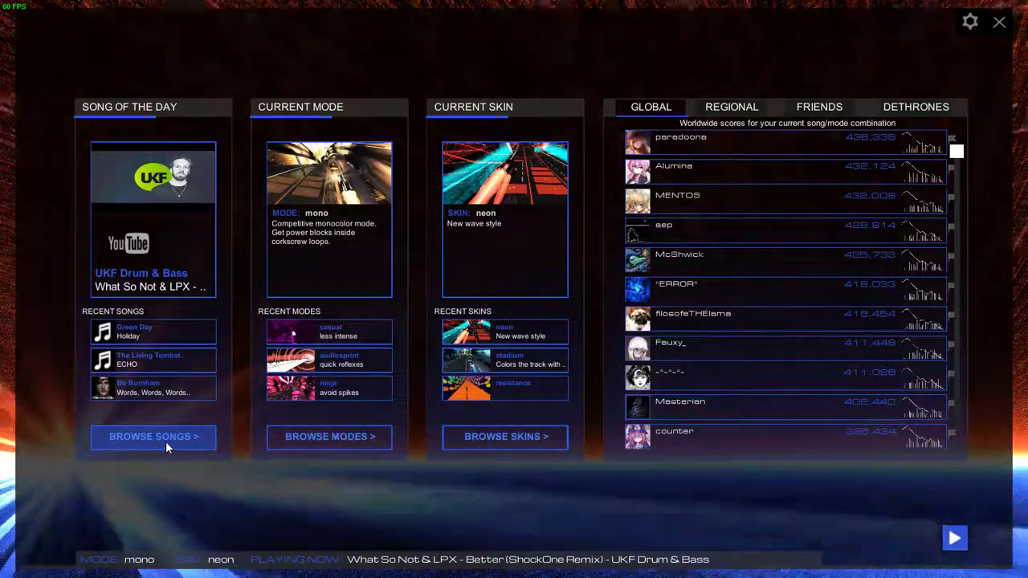
Enter BROWSE SONGS from Audiosurf 2's main menu
click(153, 437)
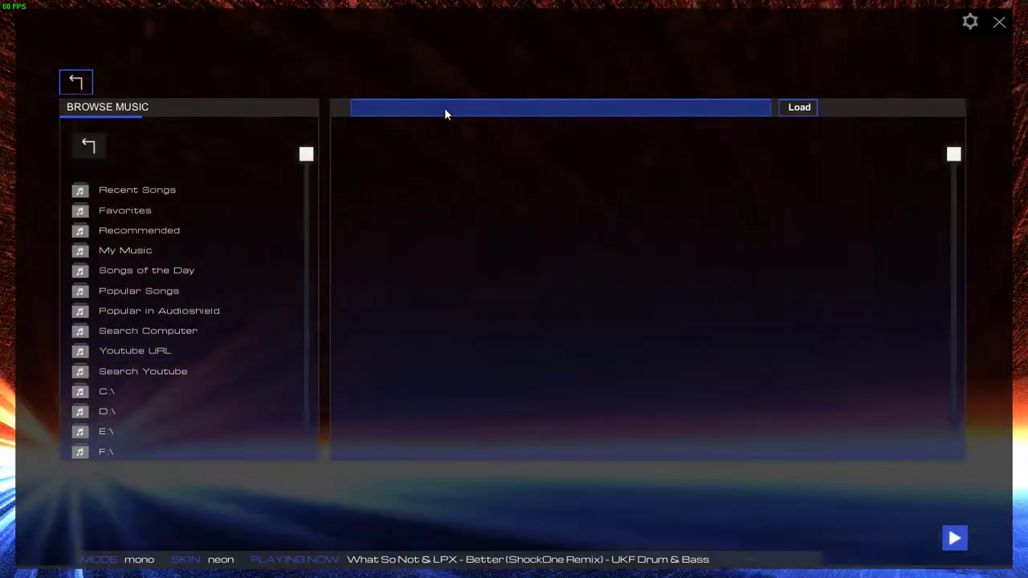
text(https://www.youtube.com/watch?v=s08hgs2dquc)
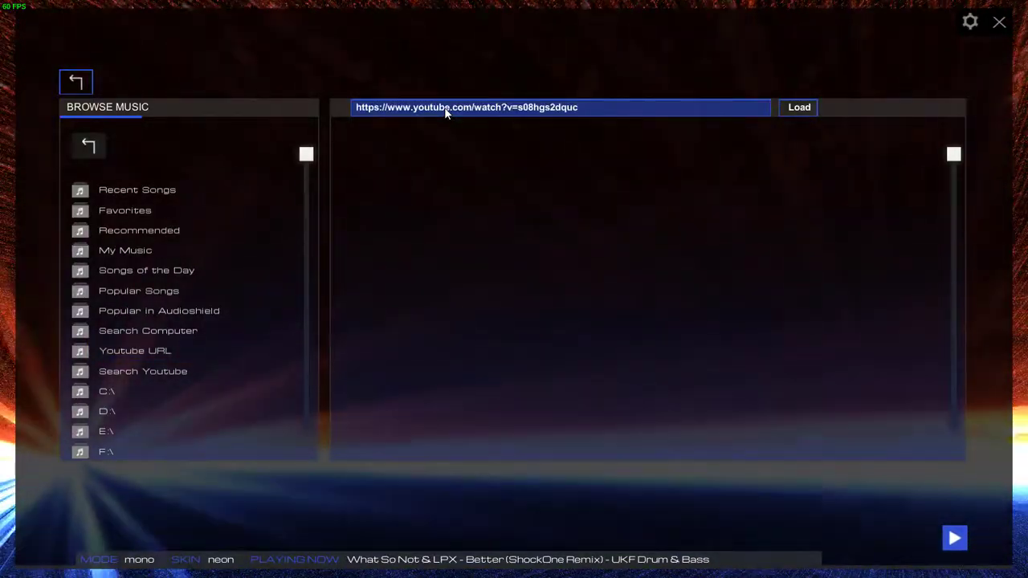
click(798, 106)
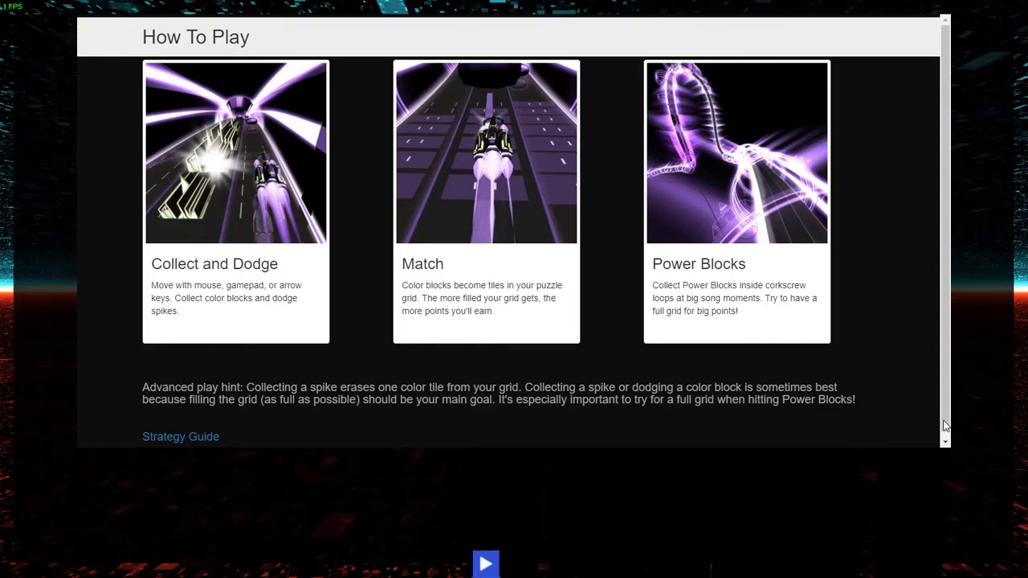
mouse_move(485, 561)
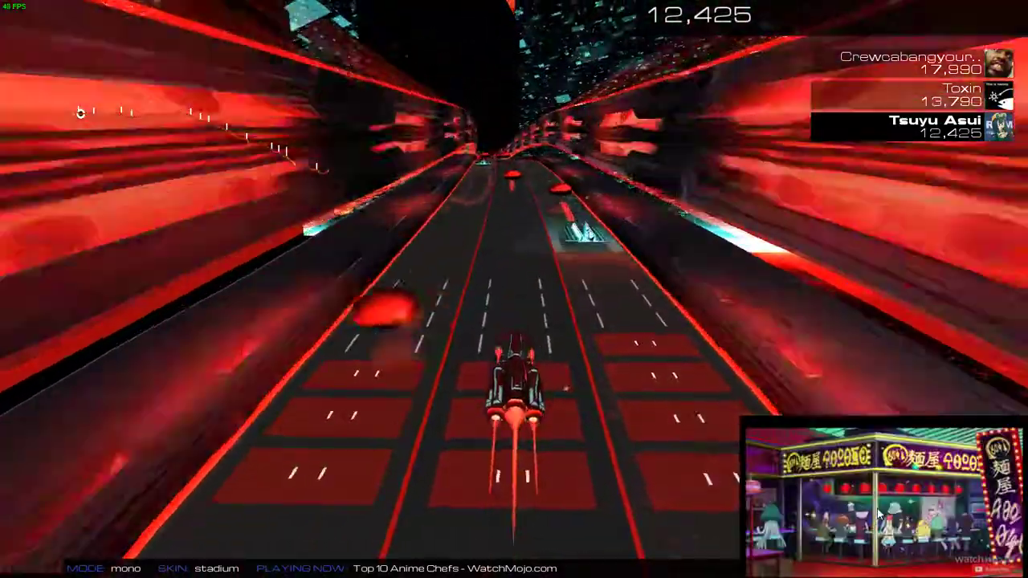
Ride the YouTube track to 12,425 points, then pause with Esc
key(Escape)
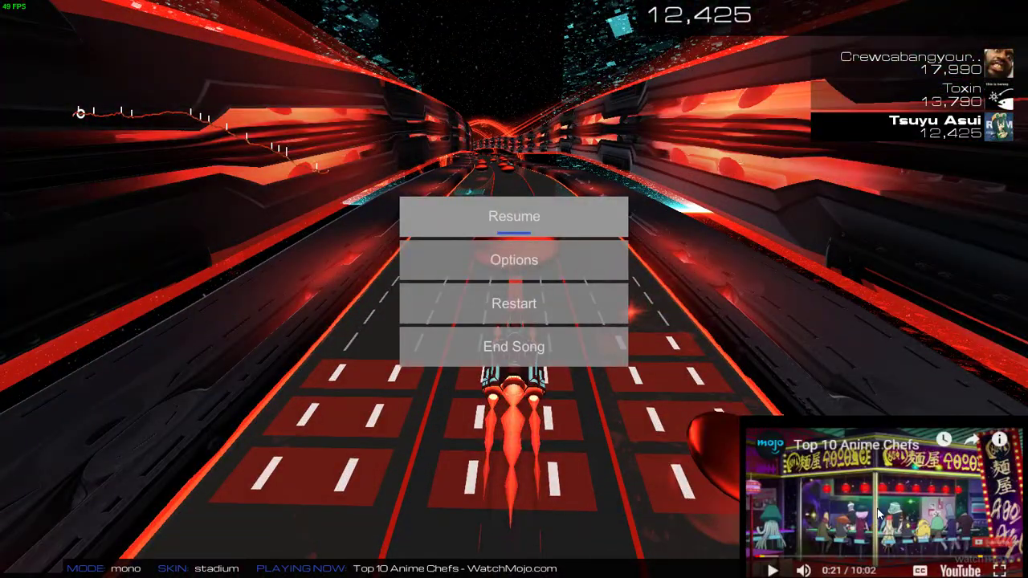